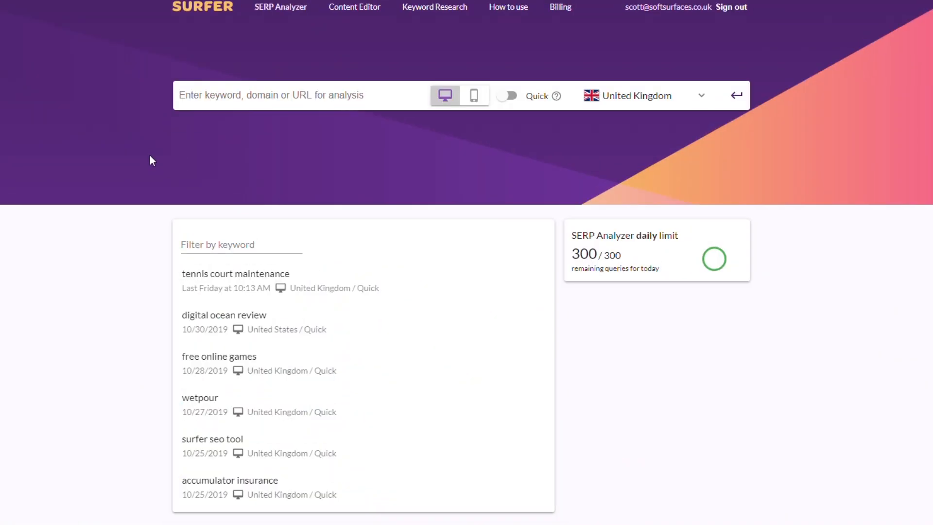
pyautogui.moveTo(352, 258)
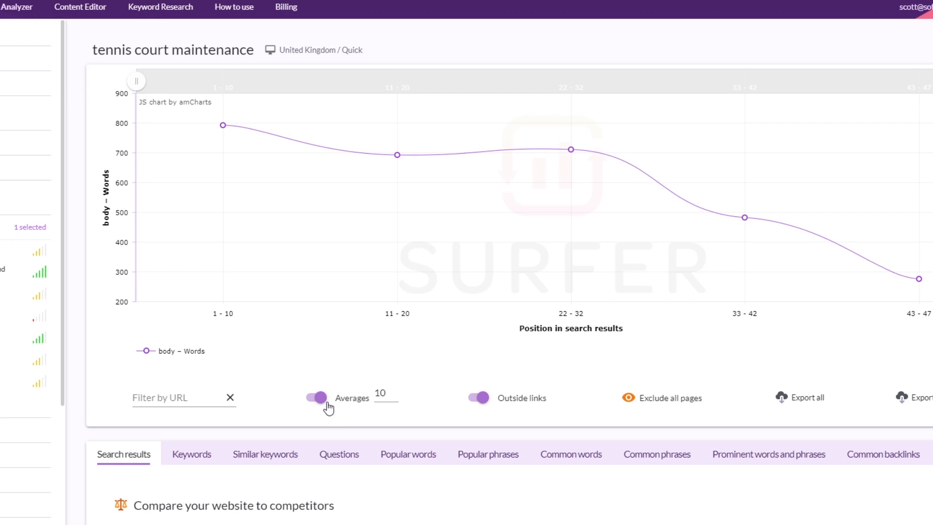
# Chart each search position individually and overlay the img alt Exact keywords series
pyautogui.click(315, 397)
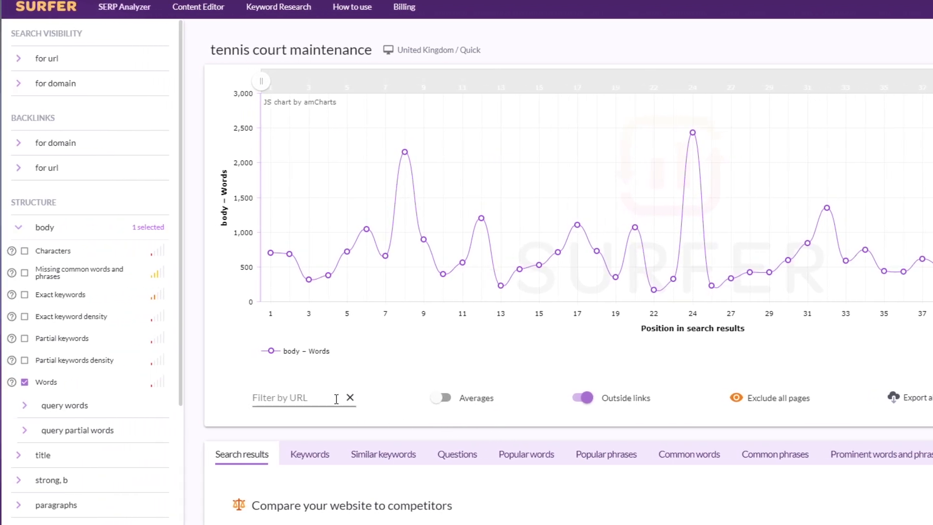
pyautogui.moveTo(354, 257)
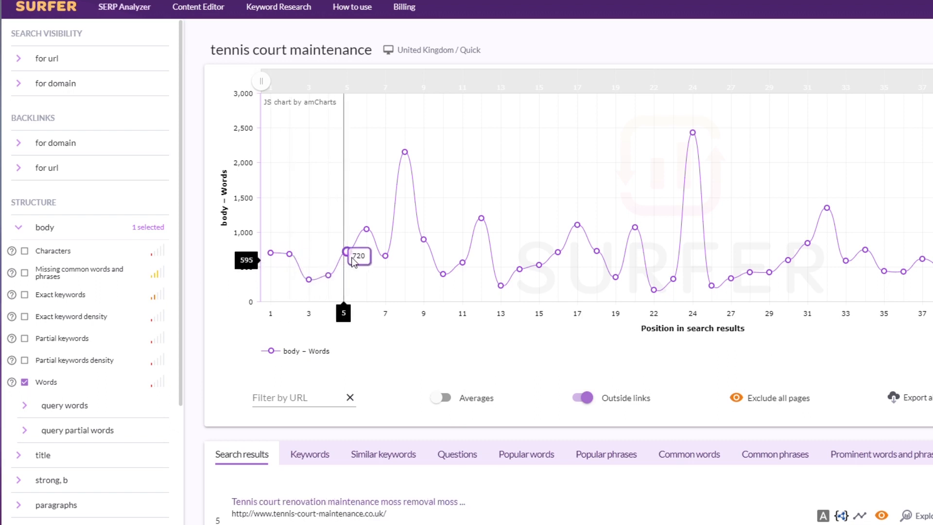
pyautogui.moveTo(477, 263)
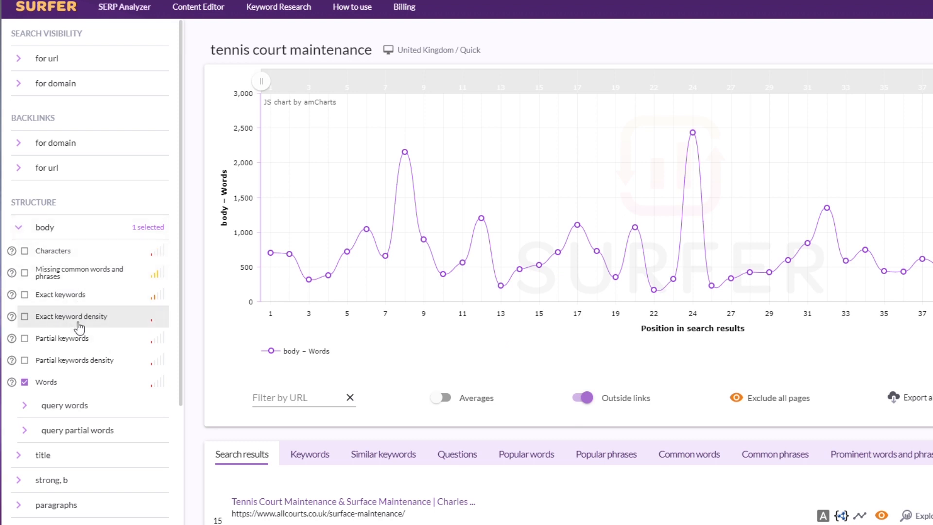
pyautogui.scroll(-3)
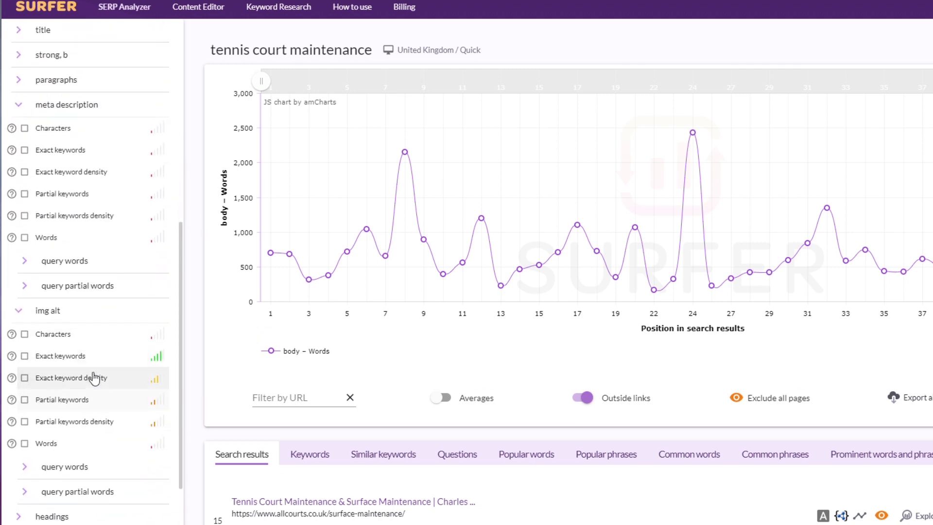
pyautogui.click(24, 356)
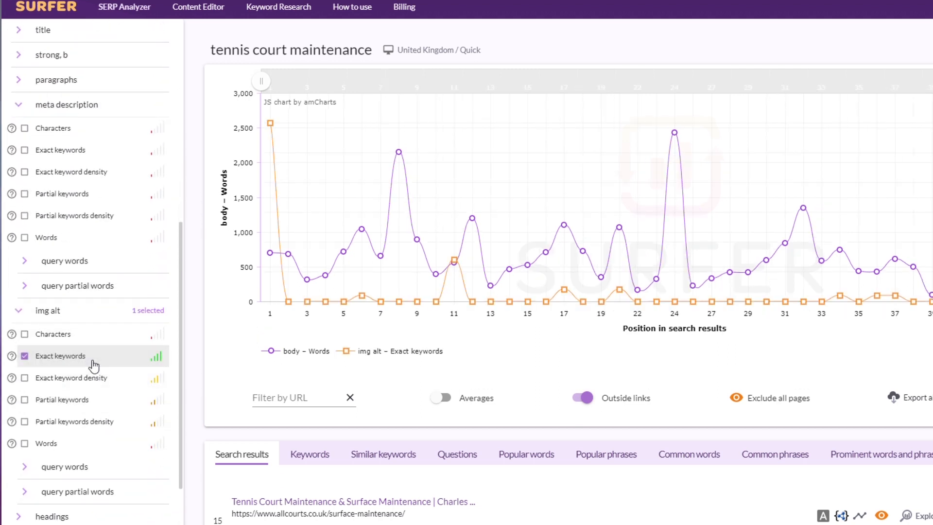
pyautogui.scroll(-3)
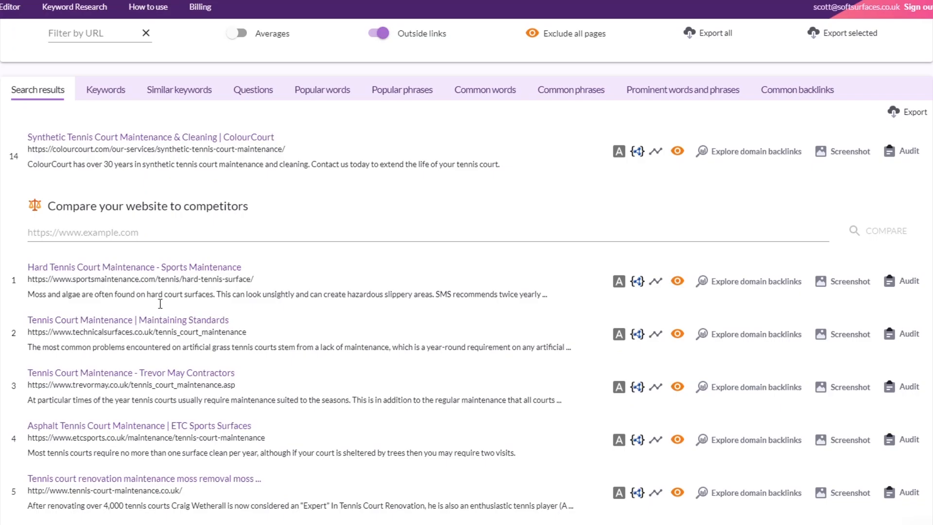
pyautogui.moveTo(899, 296)
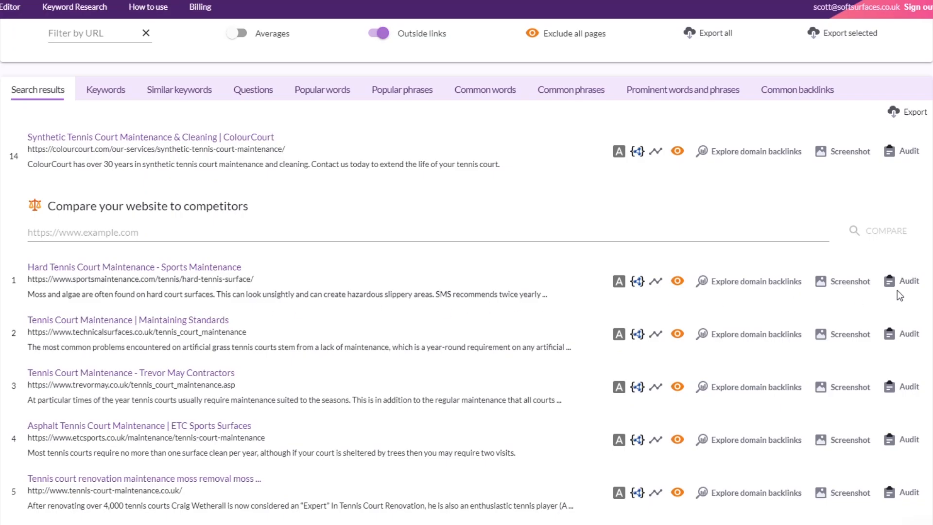
# From the Content Editor drafts list, load the saved 'london seo' draft
pyautogui.click(908, 280)
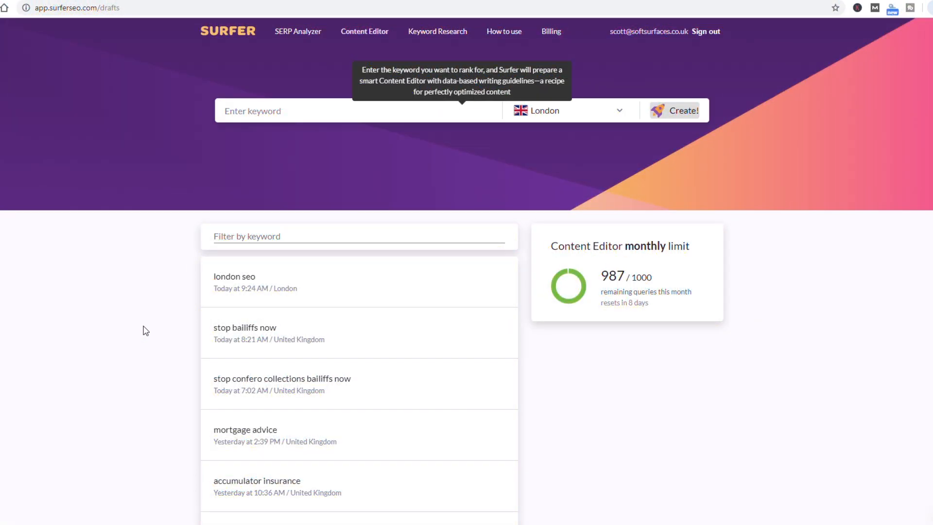
pyautogui.moveTo(380, 287)
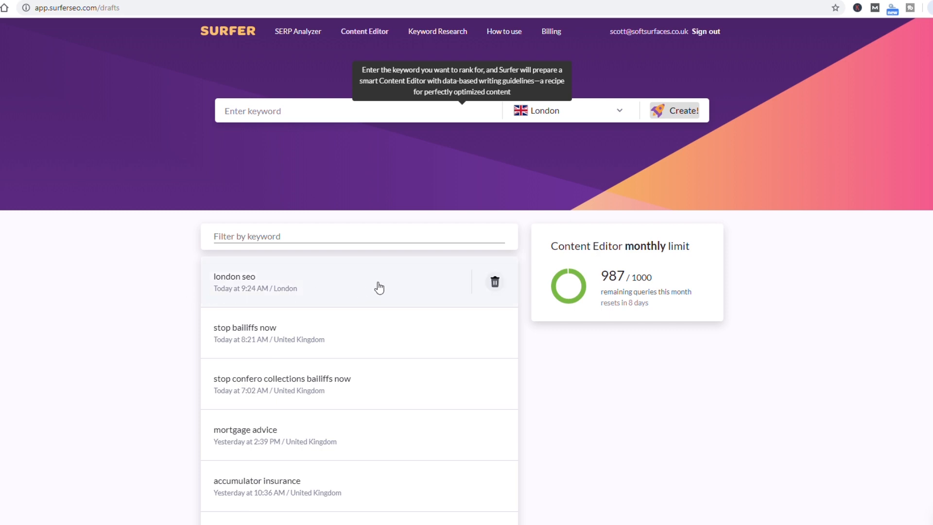
pyautogui.click(235, 279)
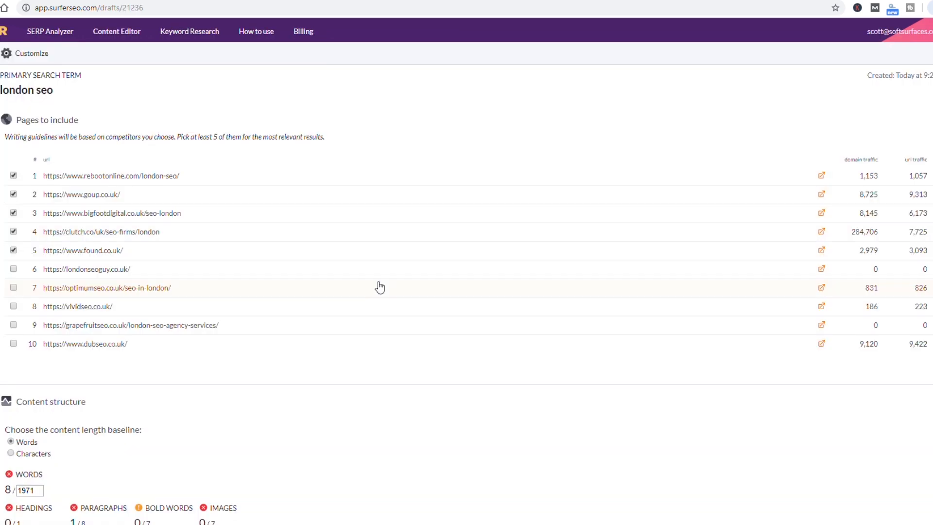
pyautogui.moveTo(101, 154)
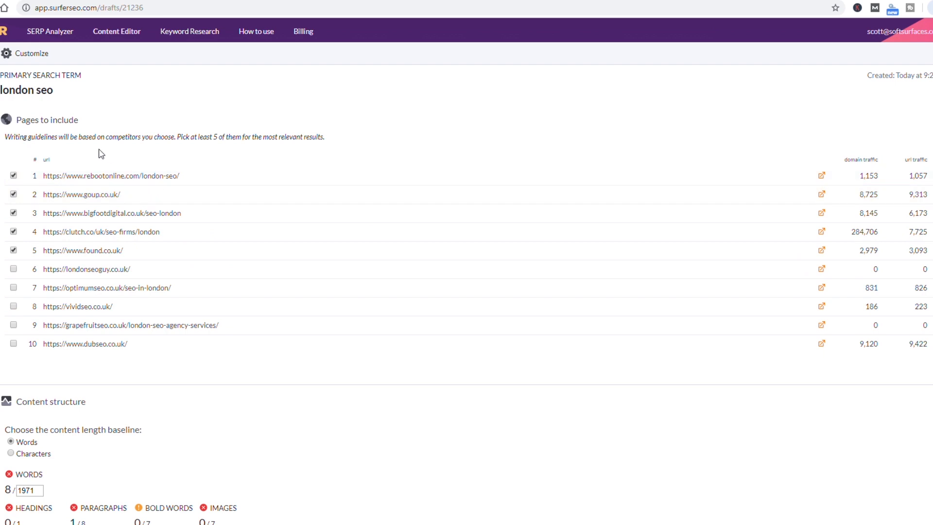
pyautogui.moveTo(346, 145)
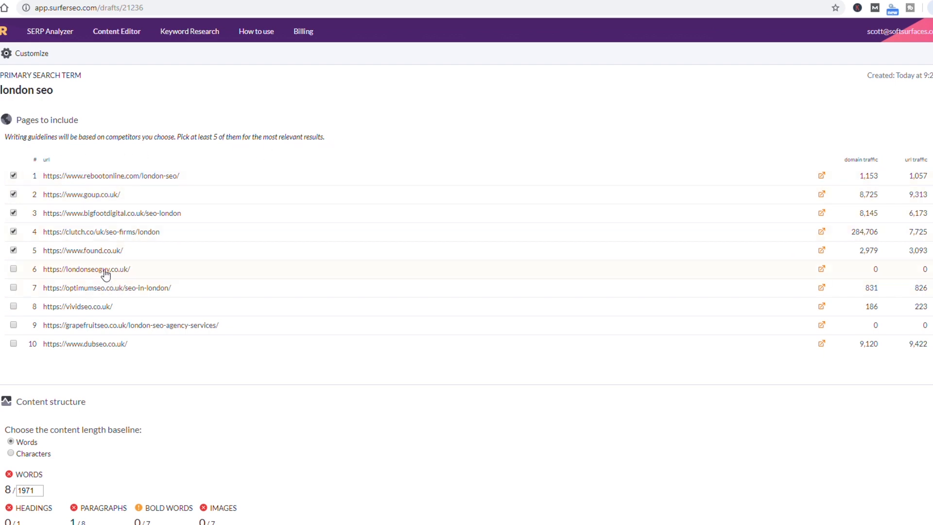
# Include londonseoguy.co.uk as a sixth competitor page in the draft guidelines
pyautogui.click(12, 270)
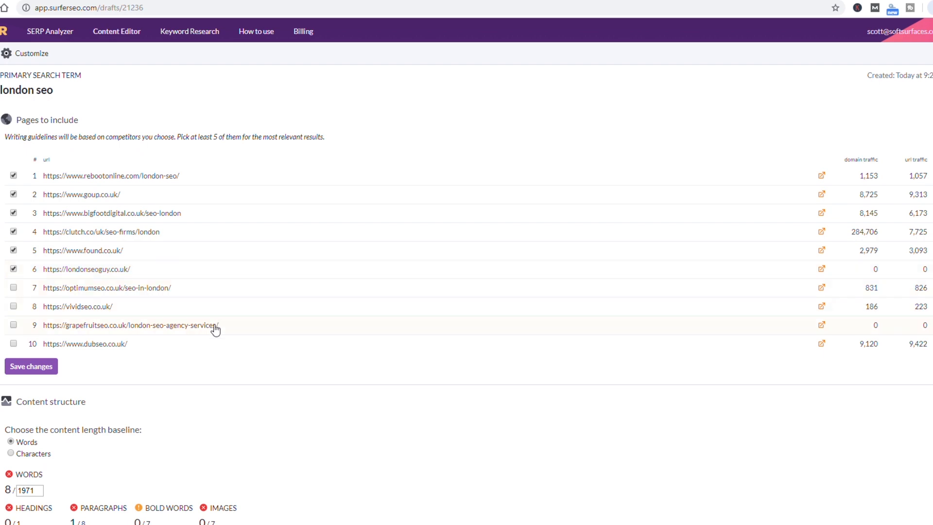
pyautogui.scroll(-3)
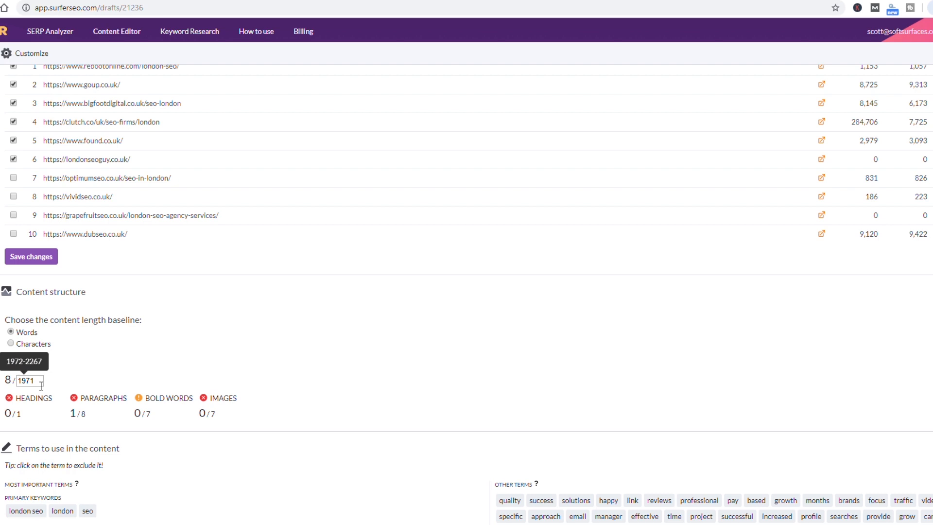
pyautogui.moveTo(35, 417)
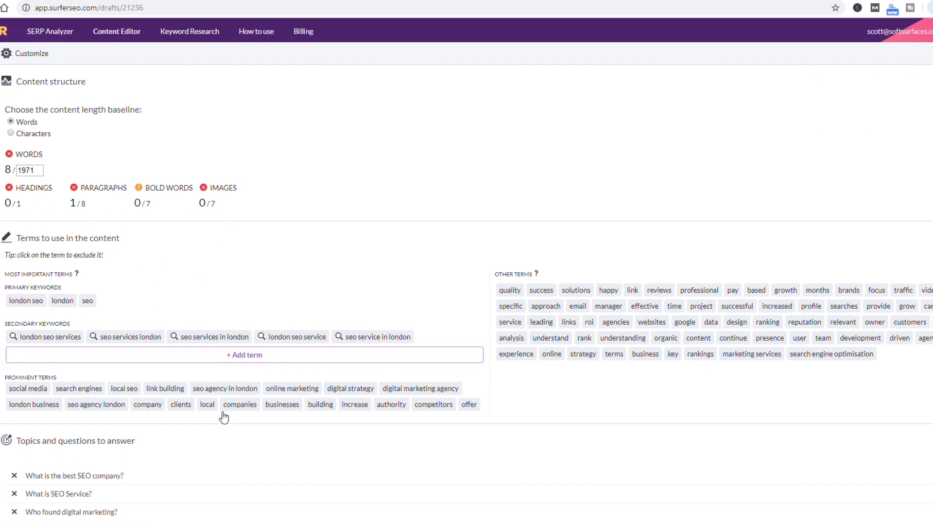
# Run Keyword Research for 'London SEO' in London to list similar keywords by SERP similarity
pyautogui.click(189, 31)
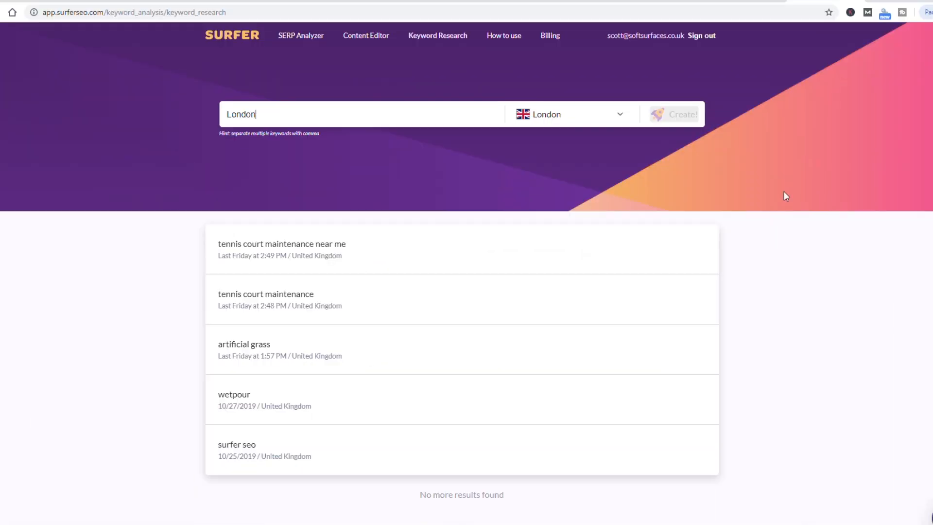
pyautogui.write('SEO')
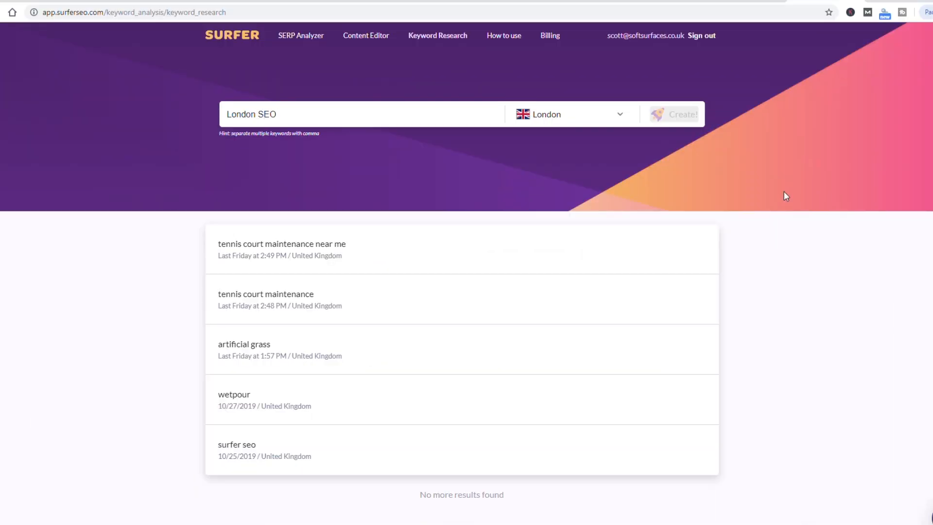
pyautogui.click(362, 113)
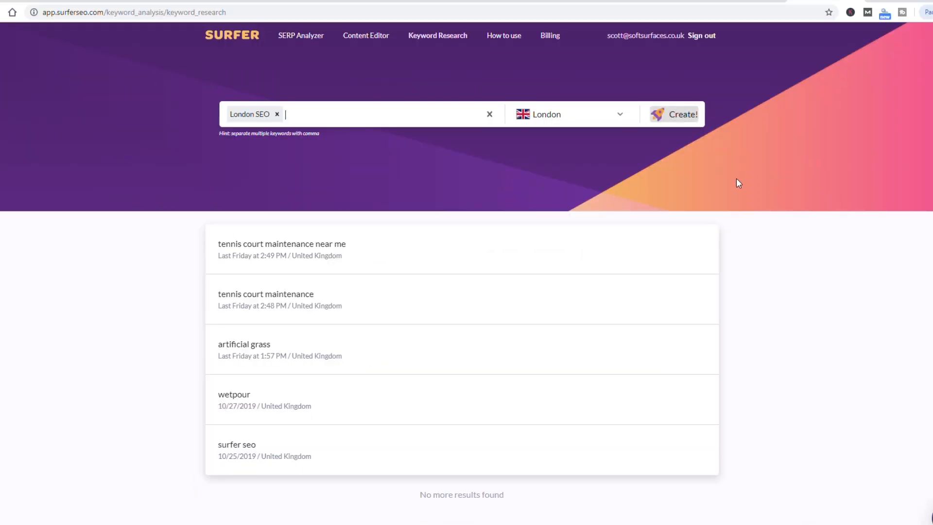
pyautogui.click(673, 114)
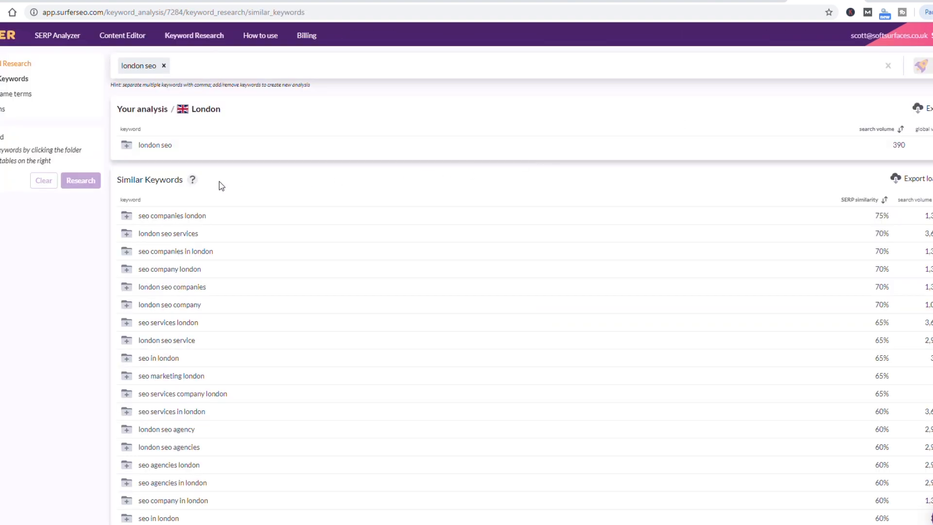
pyautogui.moveTo(238, 115)
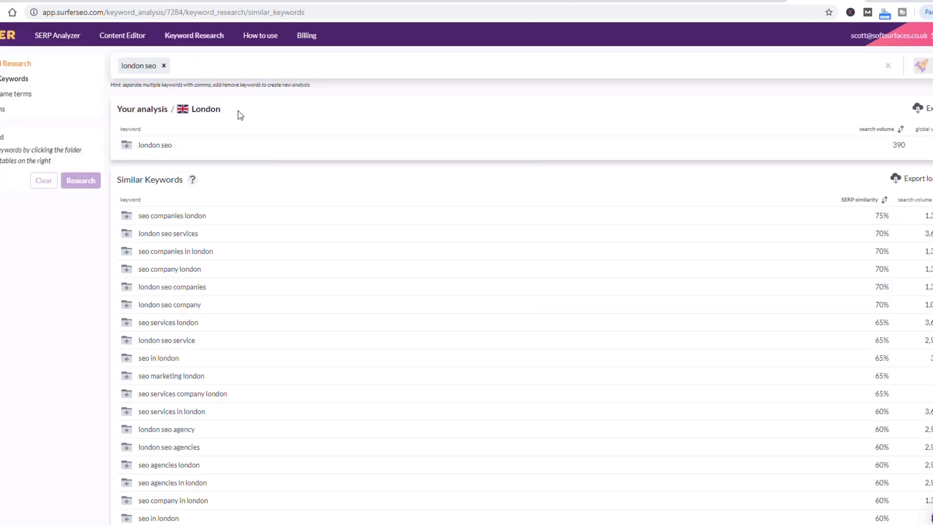